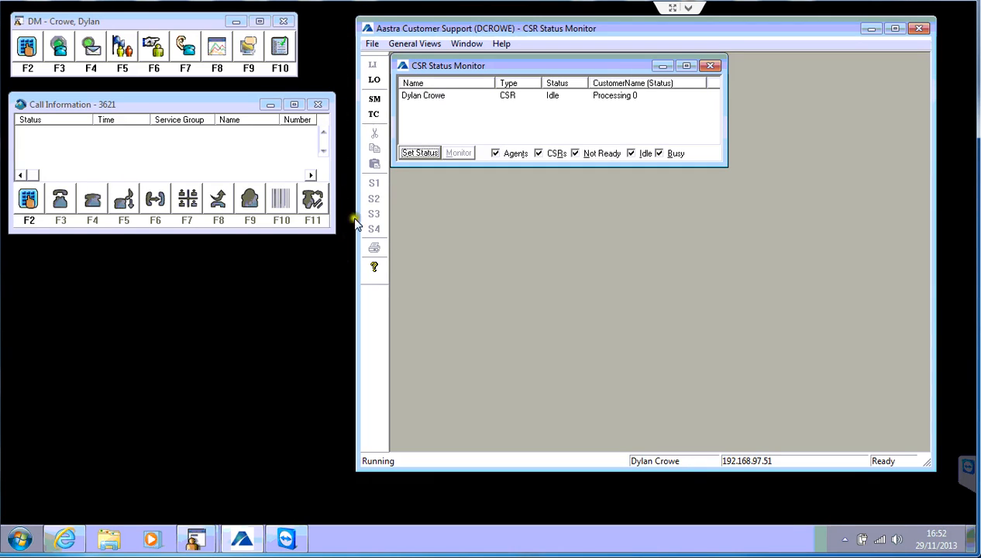
mouse_move(892, 196)
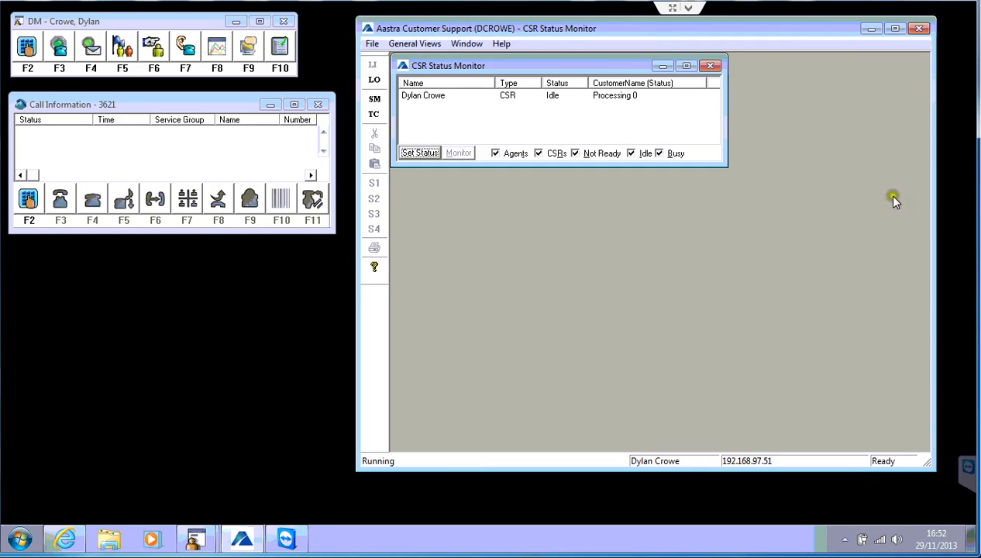
mouse_move(865, 338)
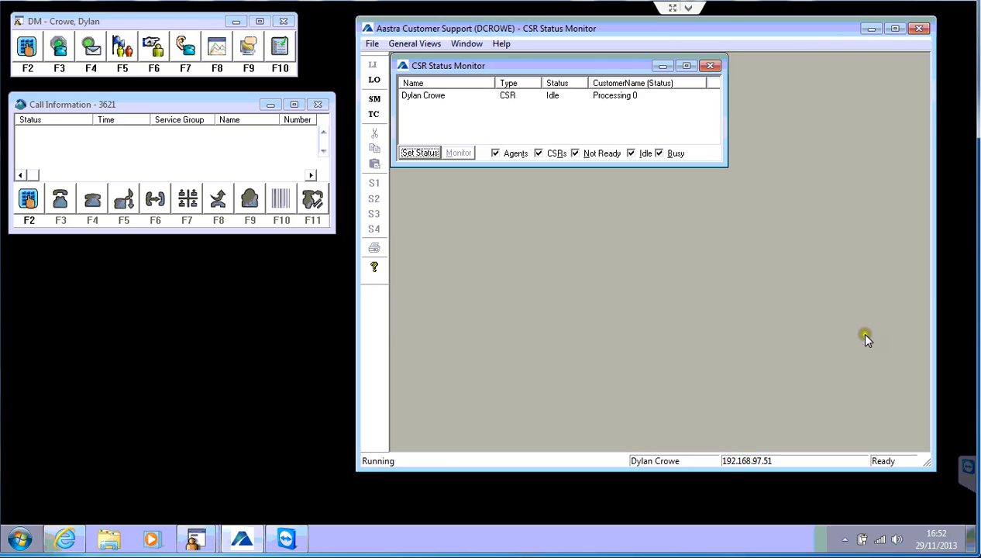
mouse_move(333, 402)
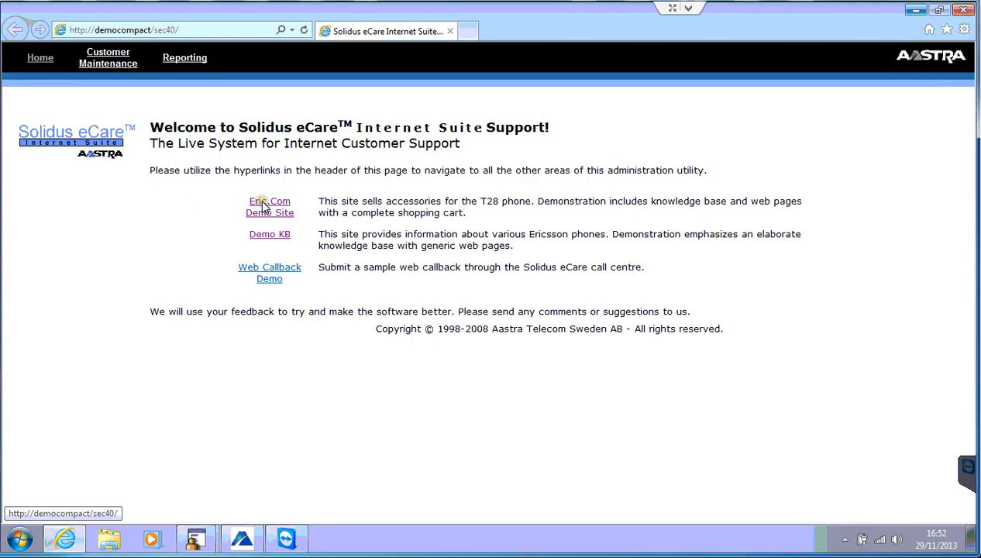
Go to the ERIC.com demo shop and start a chat via 'Ask Mike, our Xperia guru'.
click(270, 202)
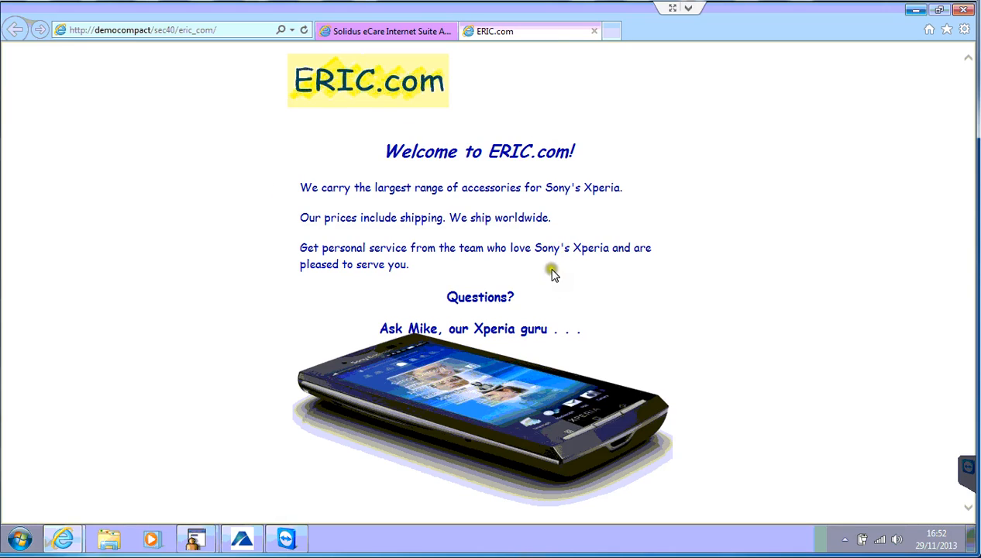
mouse_move(480, 328)
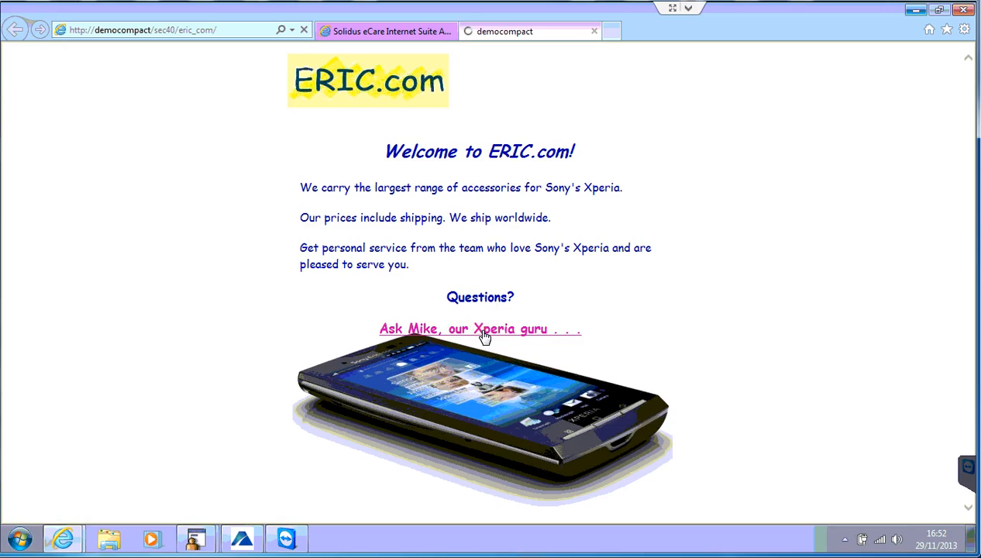
click(481, 329)
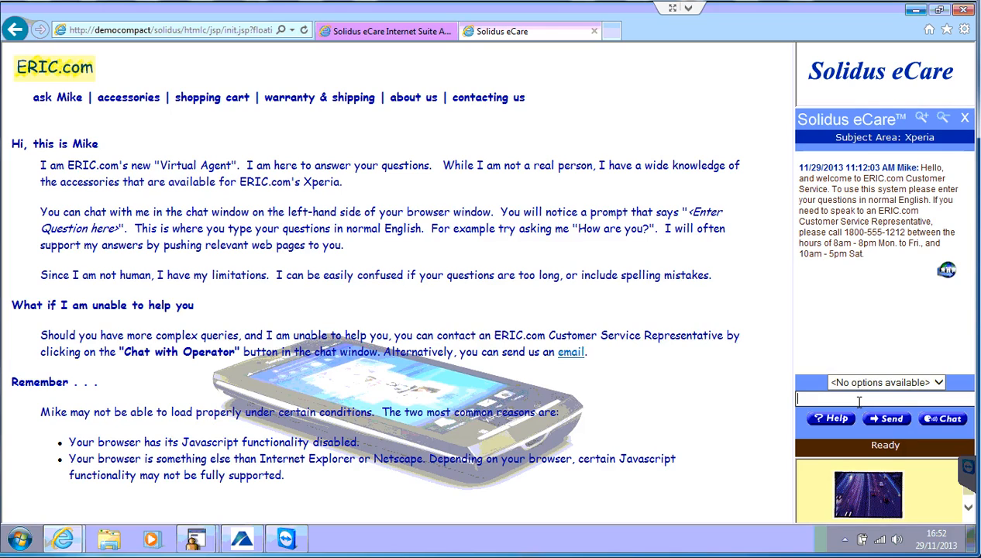
Send 'what battery would a sony require' to Mike and return to the question field.
text(what)
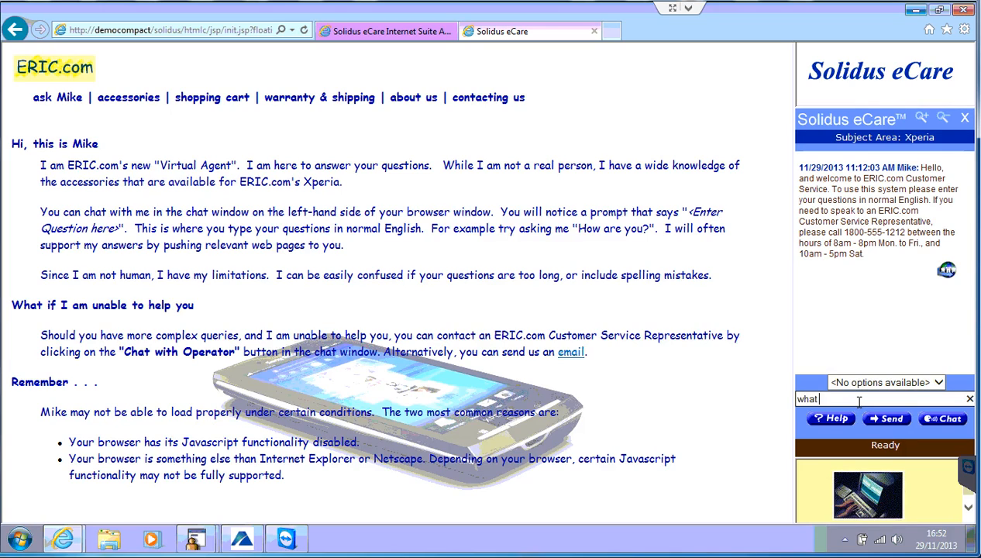
text(battery w)
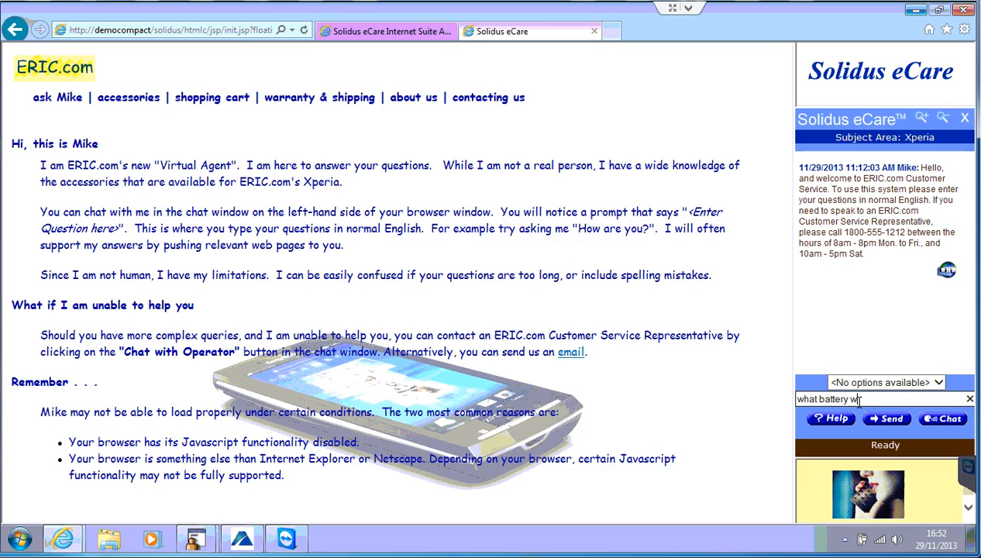
text(ould a sony)
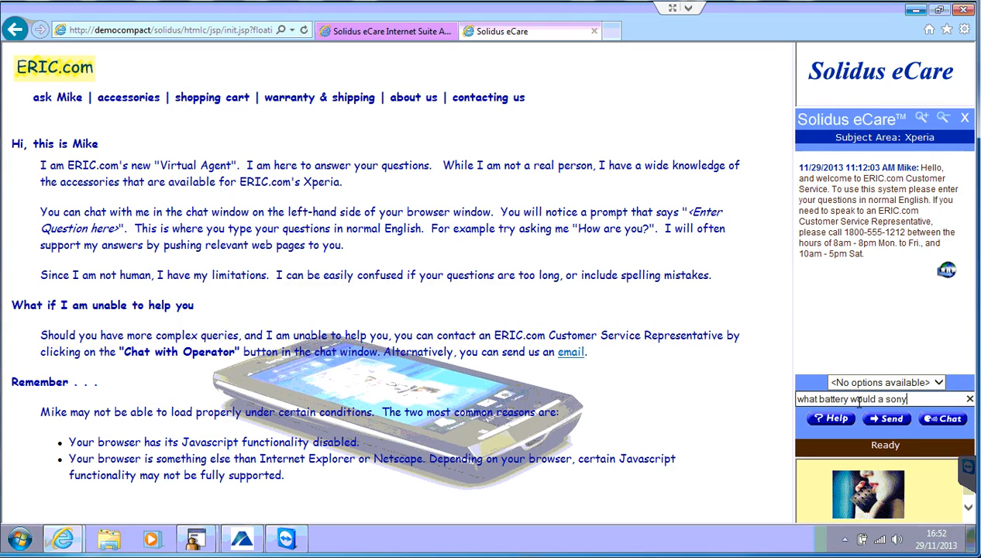
text(require)
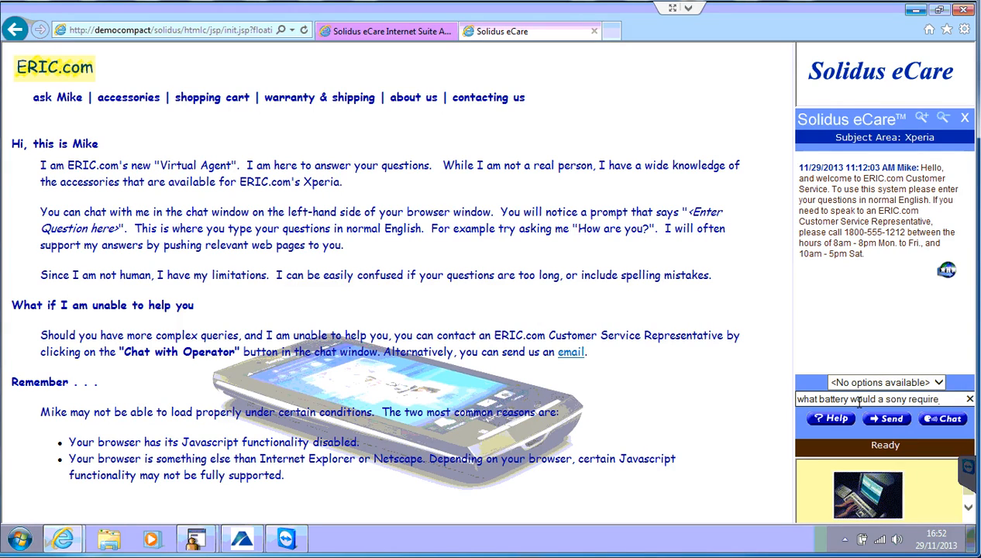
click(886, 419)
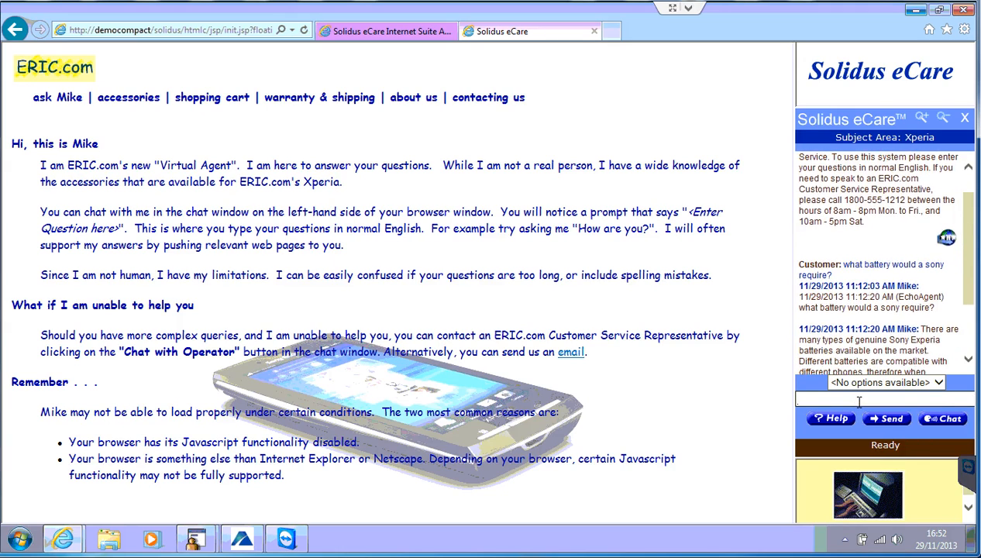
click(129, 96)
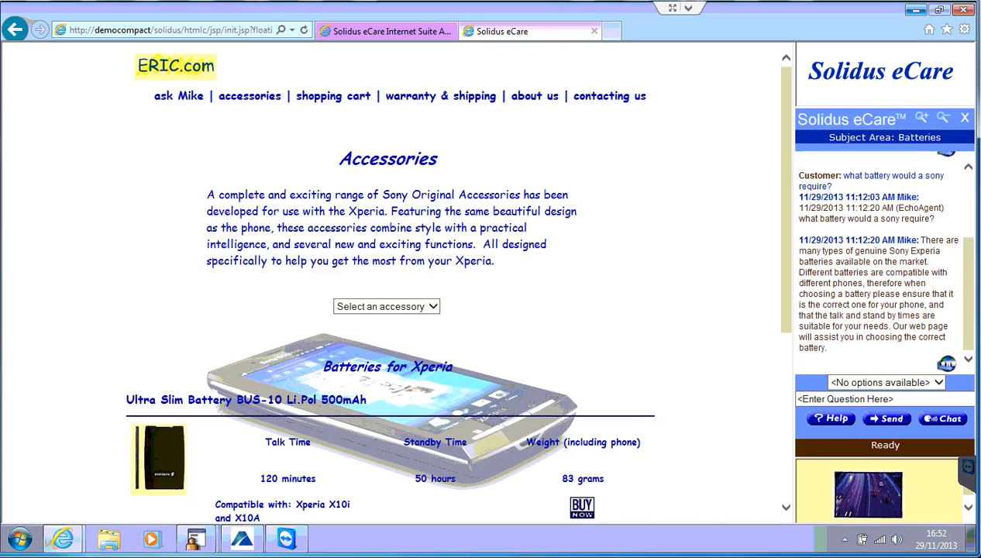
mouse_move(121, 350)
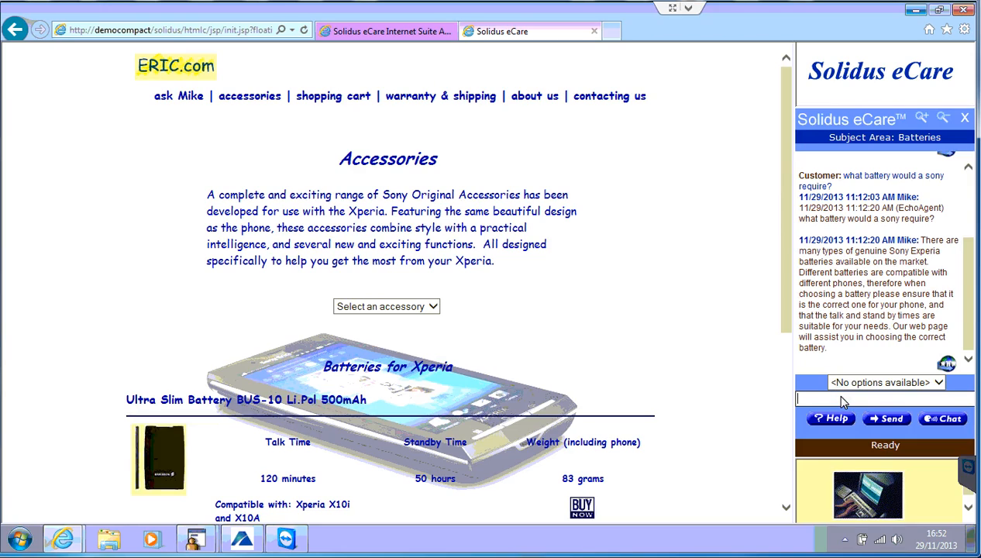
Send 'what is the time' three times until Mike's failures trigger a customer help request.
text(what is the)
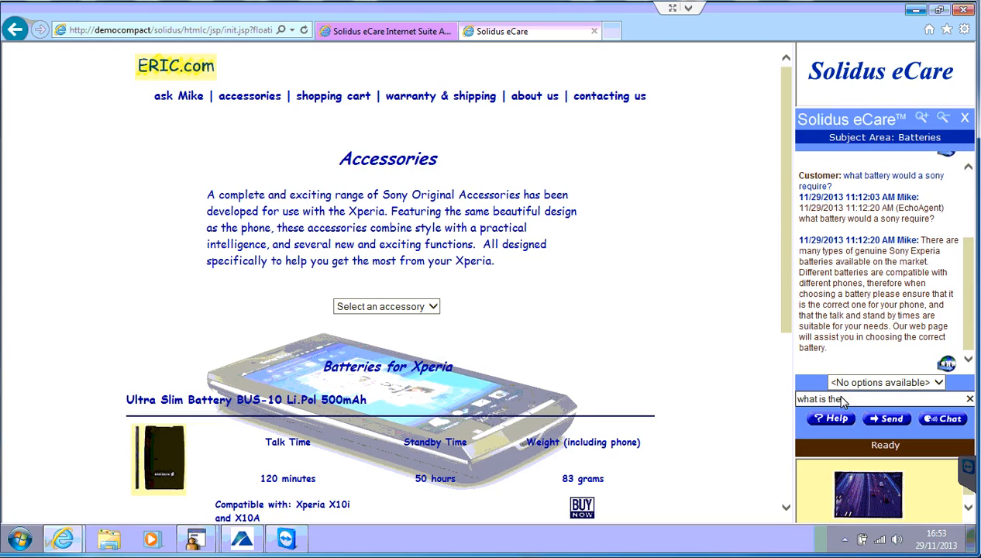
click(968, 398)
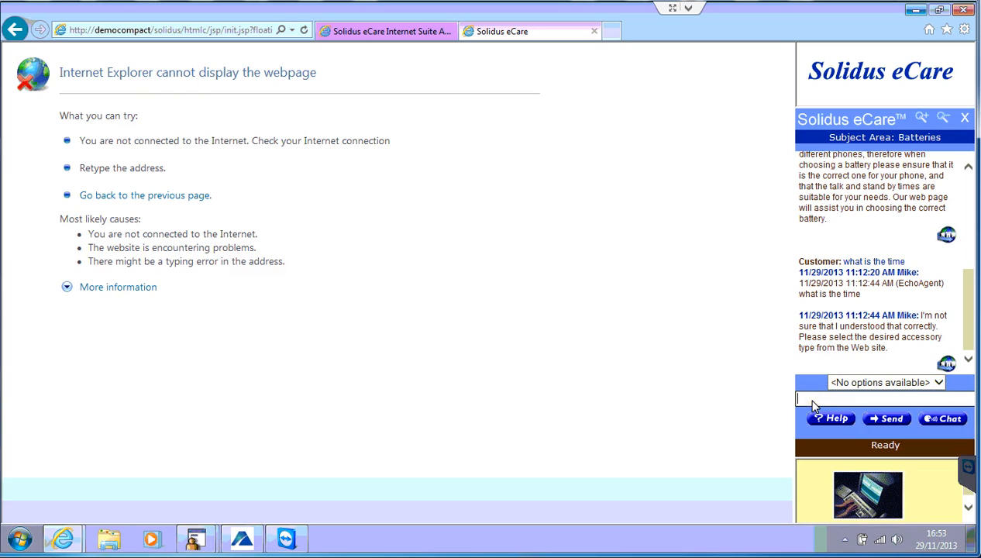
text(what is the ti)
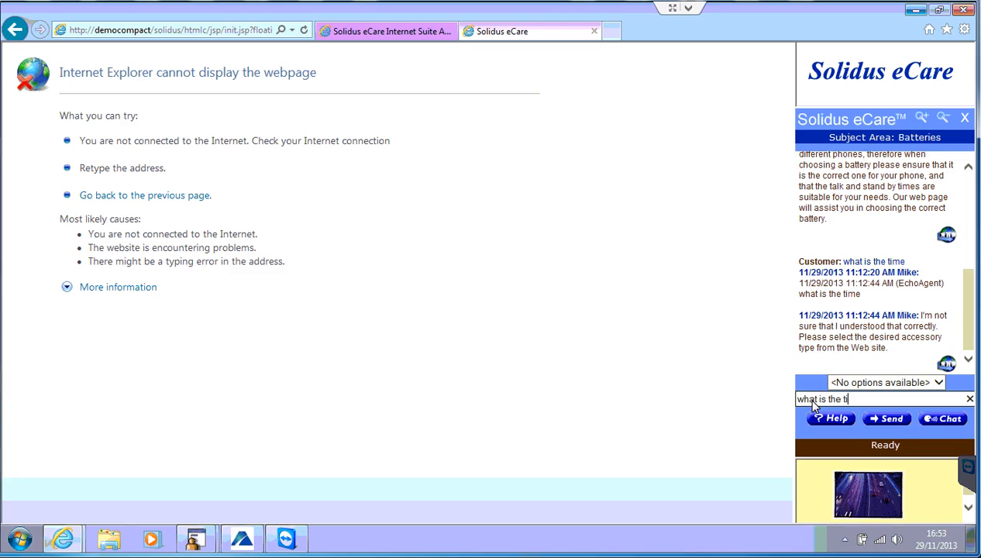
click(886, 419)
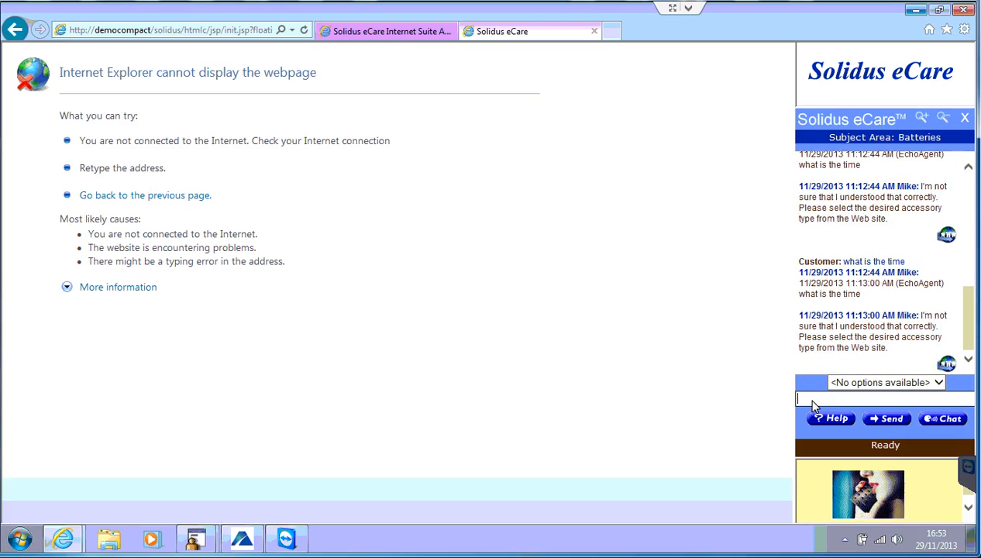
text(what is the t)
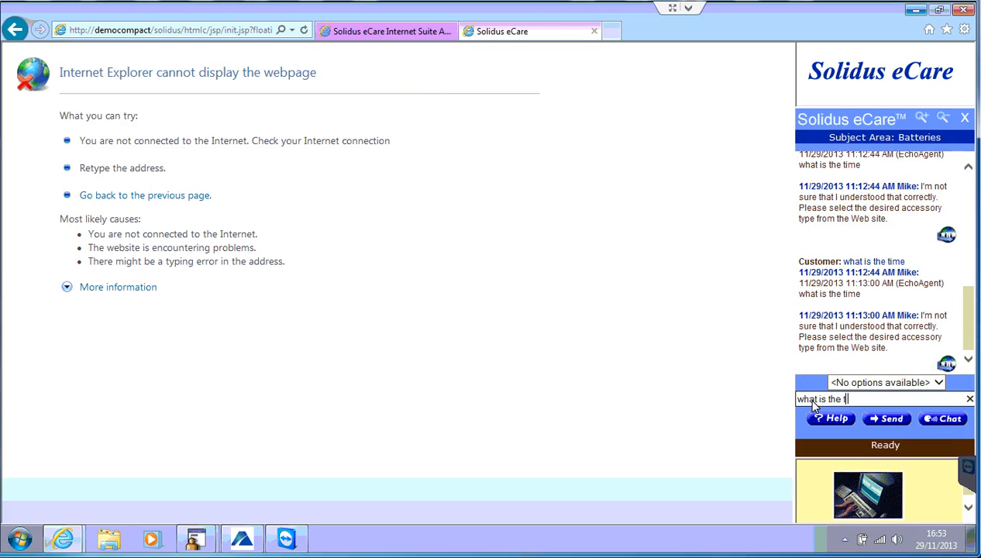
click(886, 419)
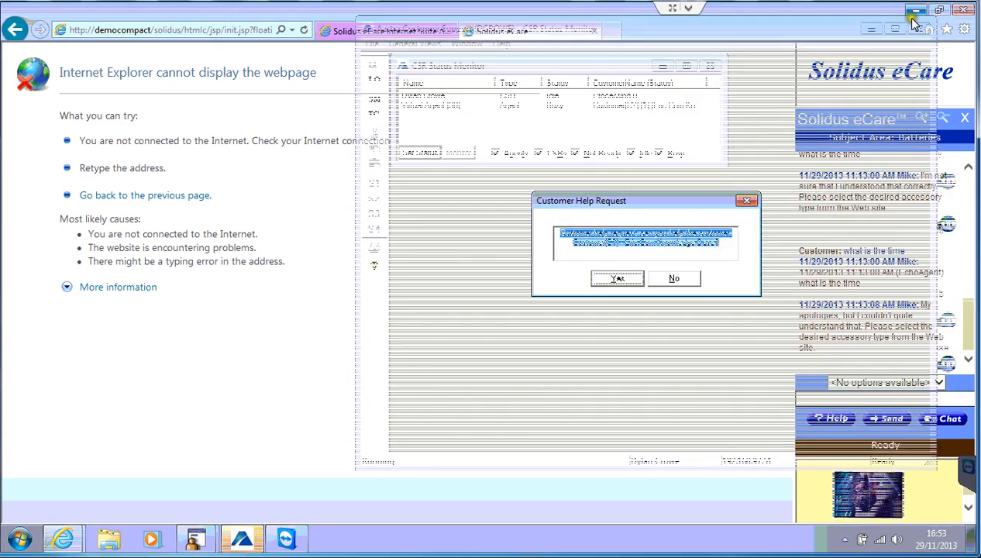
click(617, 279)
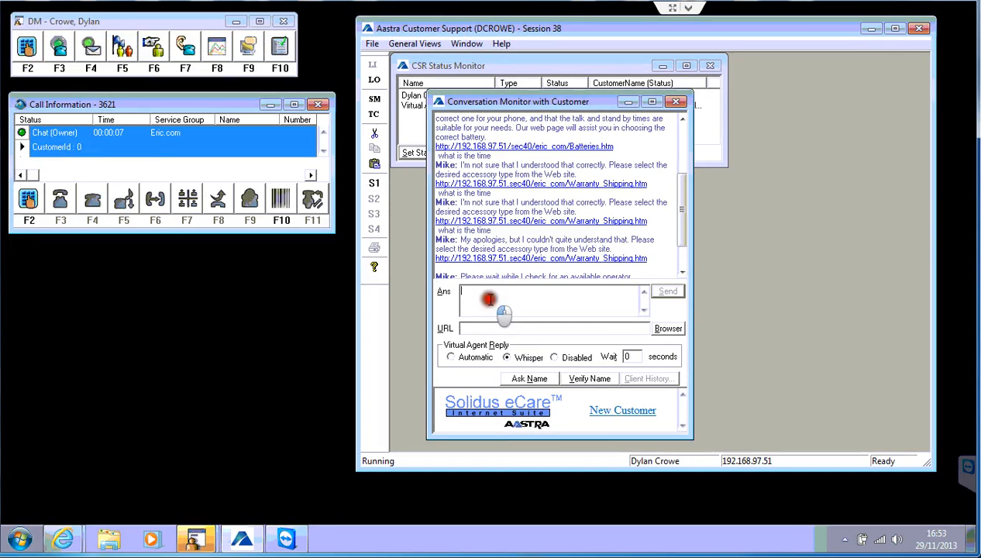
text(the time is)
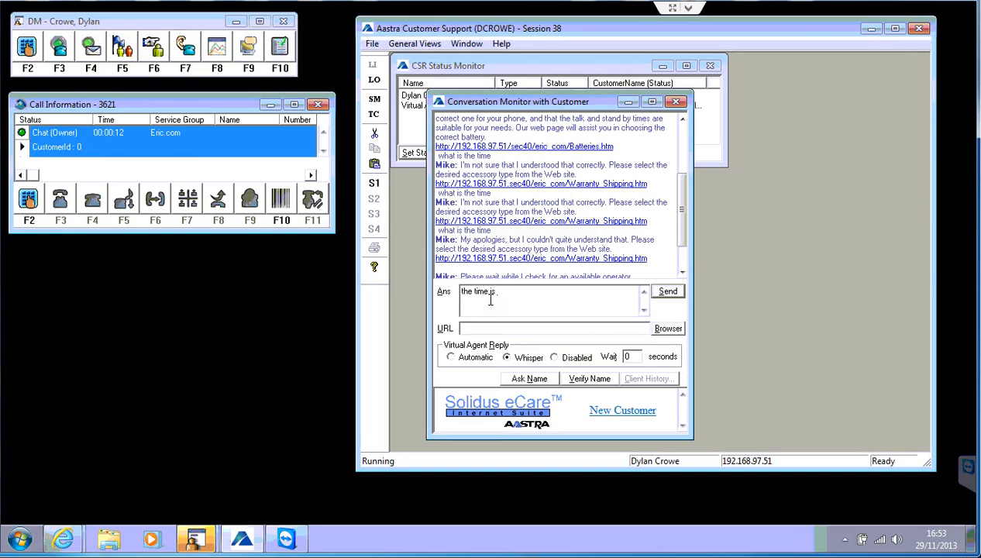
text(1700)
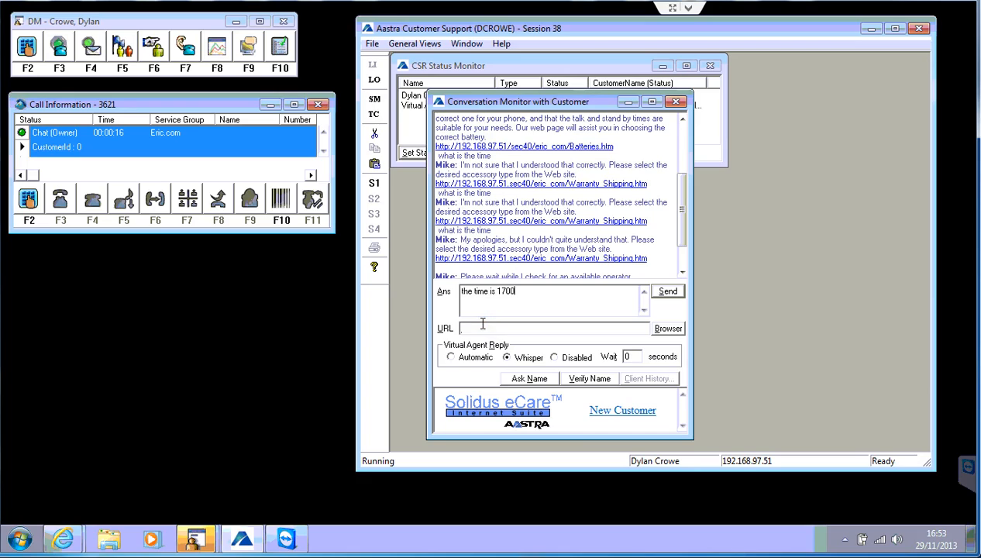
text(www.aastra.c)
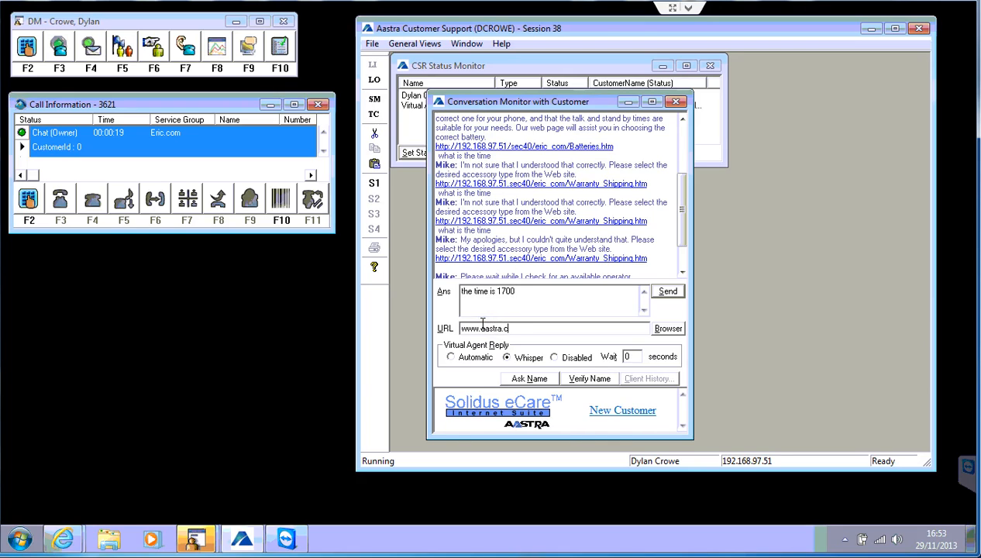
click(667, 291)
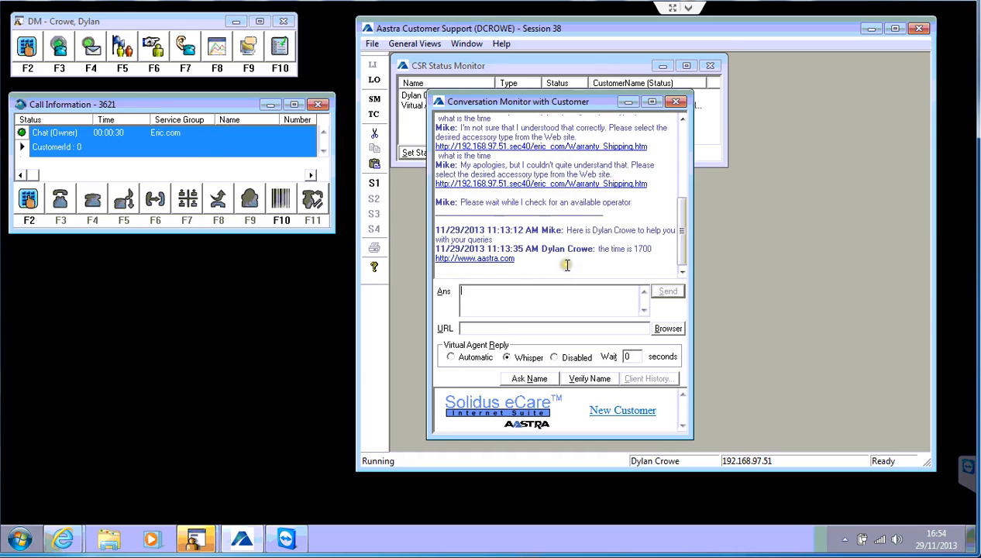
mouse_move(352, 326)
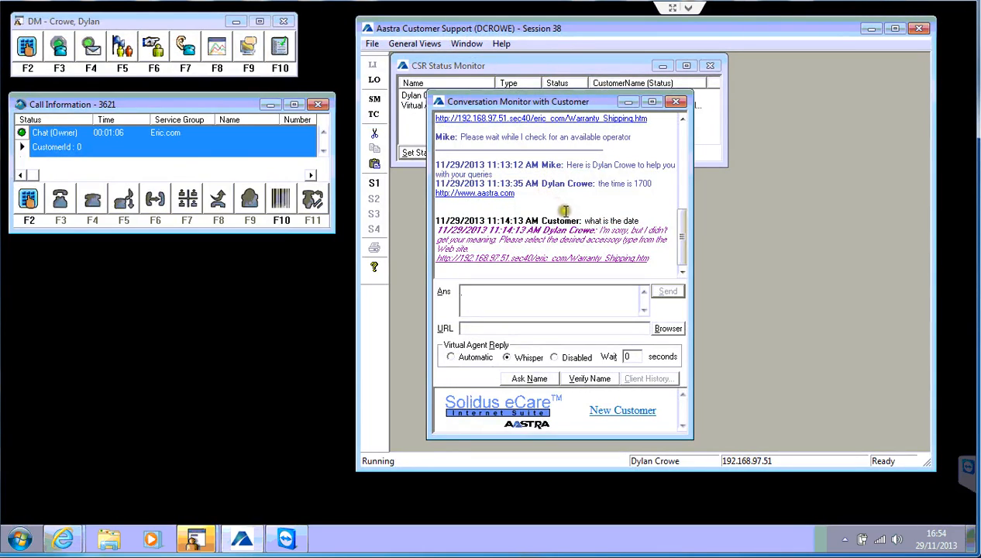
mouse_move(638, 231)
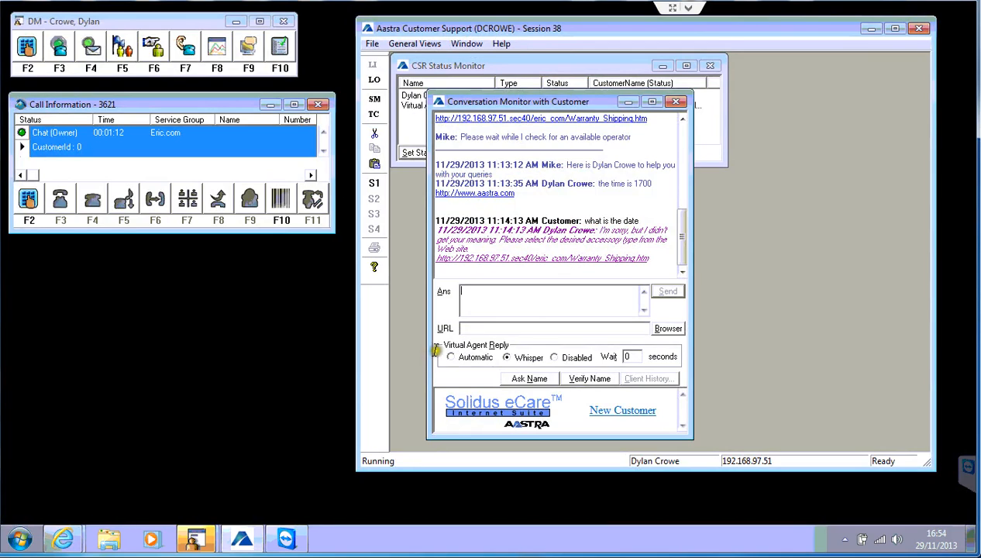
mouse_move(412, 401)
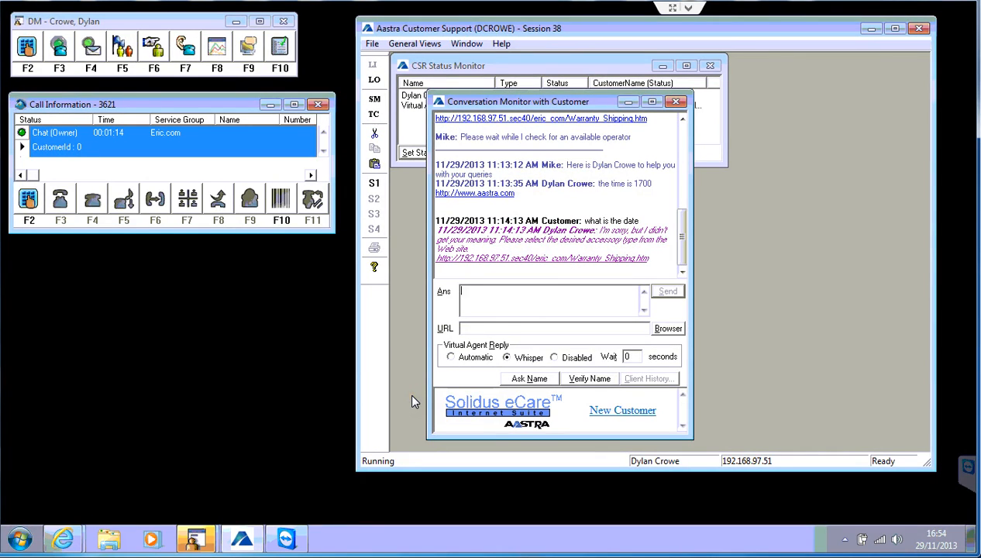